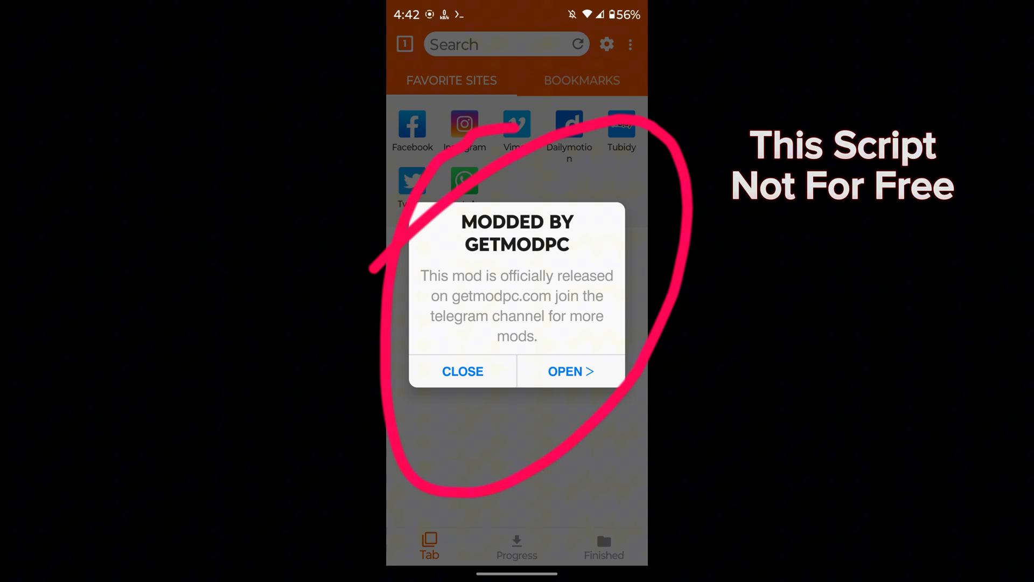
# Close the GetModPC pop-up in All Video Downloader and return to the app drawer.
pyautogui.click(571, 370)
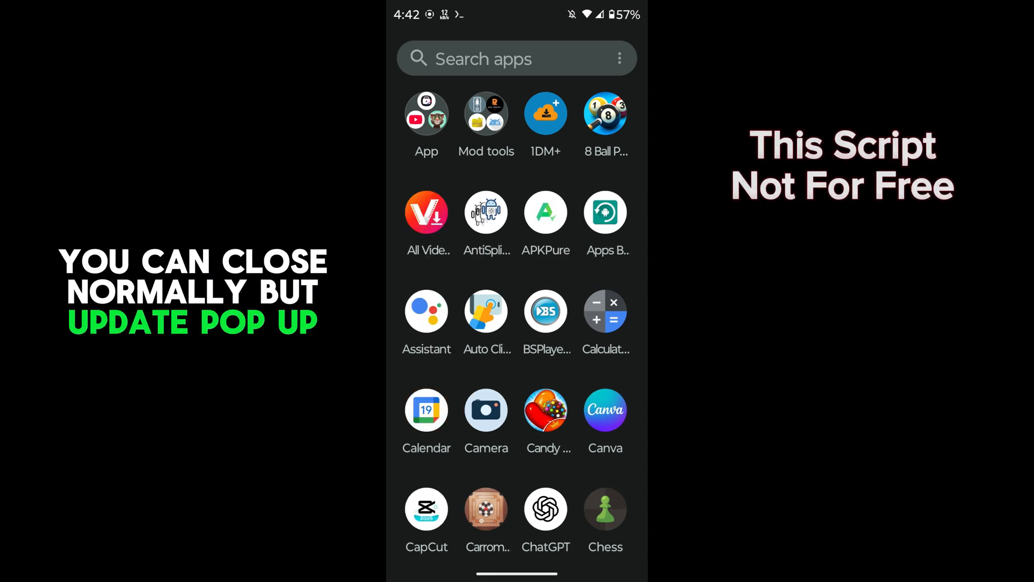
# Relaunch All Video Downloader and close the GetModPC pop-up it shows again.
pyautogui.click(427, 213)
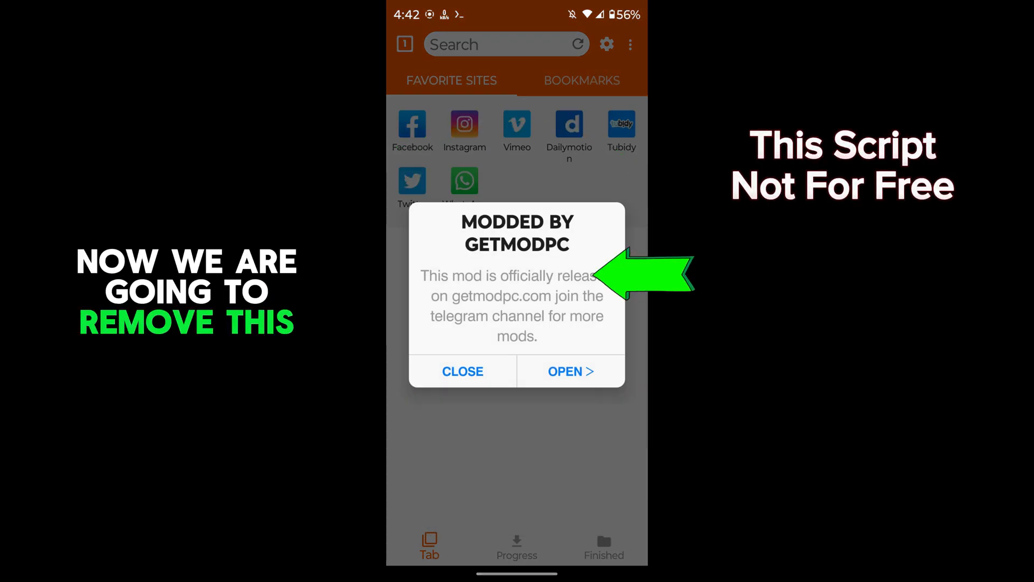
pyautogui.click(462, 372)
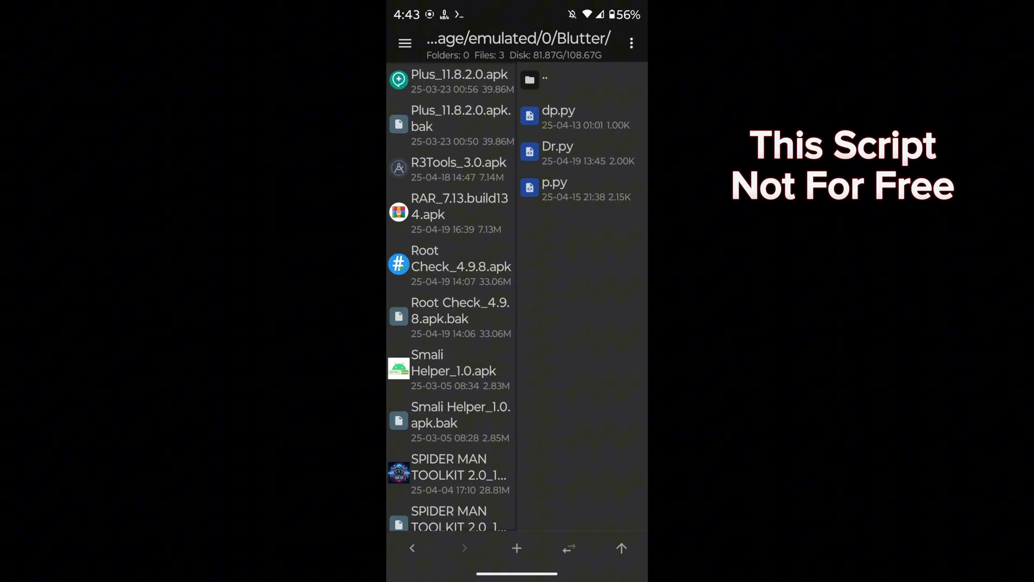
# Extract the installed All Video Downloader APK via MT Manager's Extract APK tool.
pyautogui.click(405, 43)
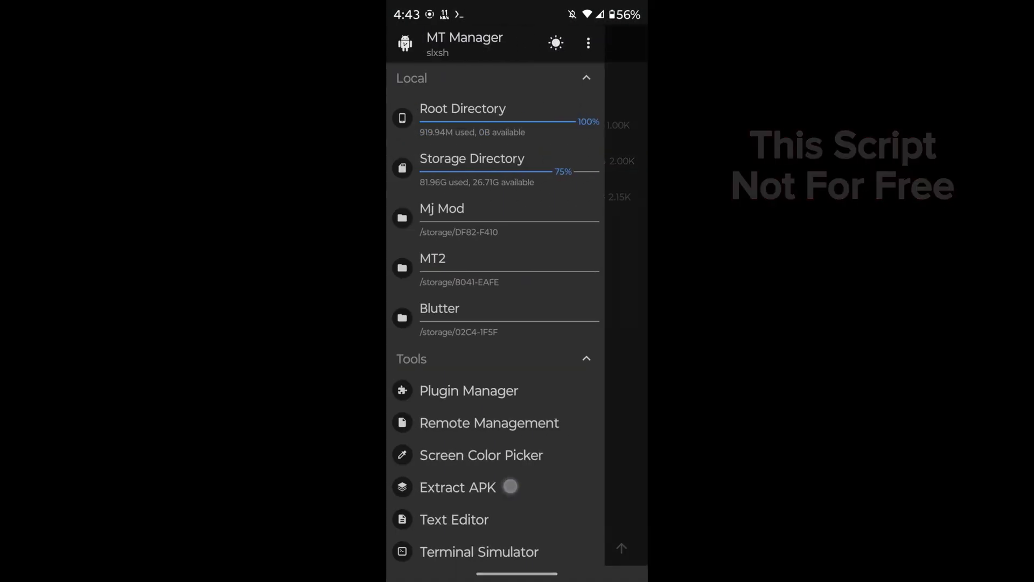
pyautogui.click(456, 487)
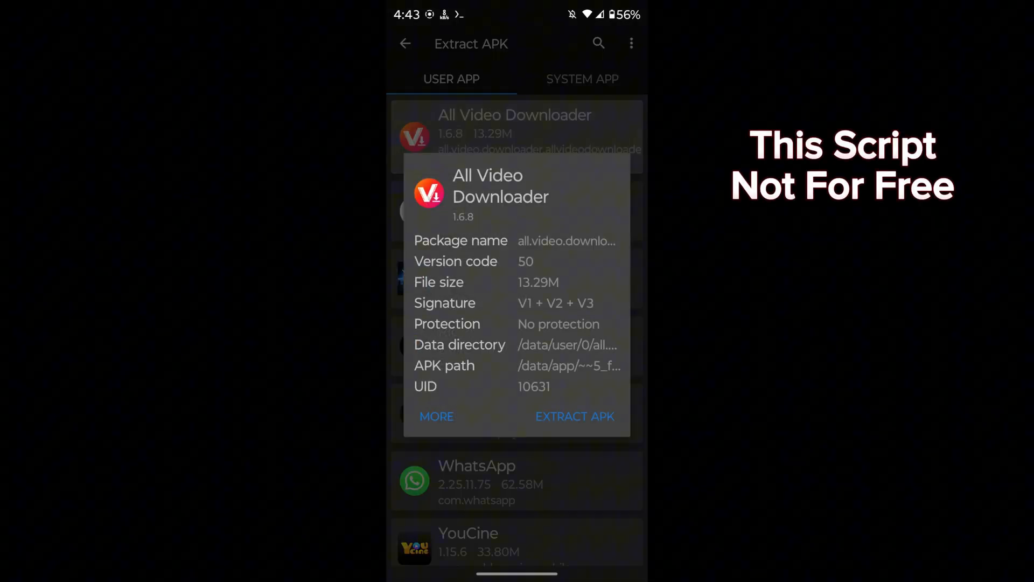
pyautogui.click(574, 416)
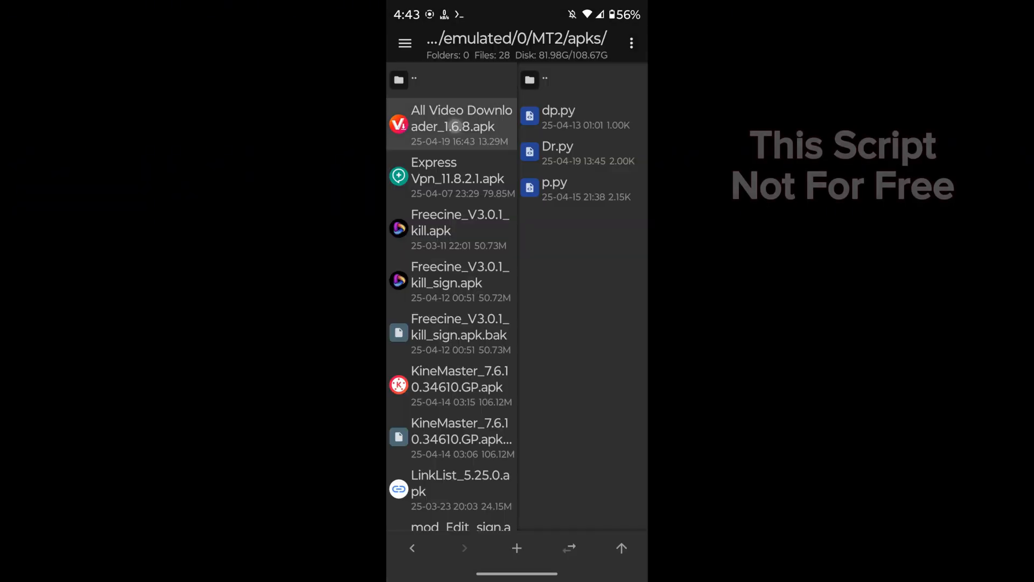
# Unpack the APK's lib folder into the Blutter folder.
pyautogui.click(452, 125)
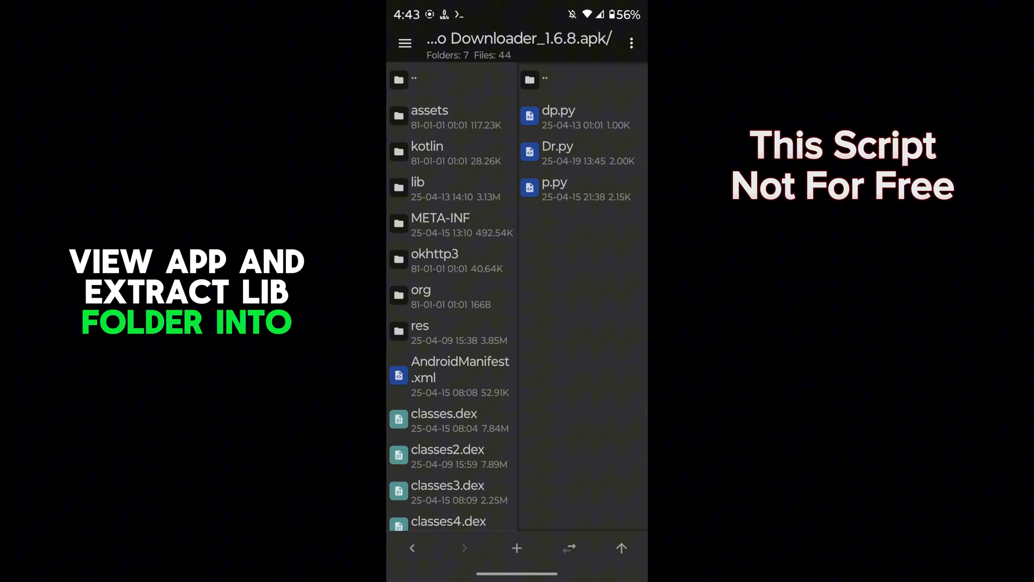
pyautogui.click(418, 190)
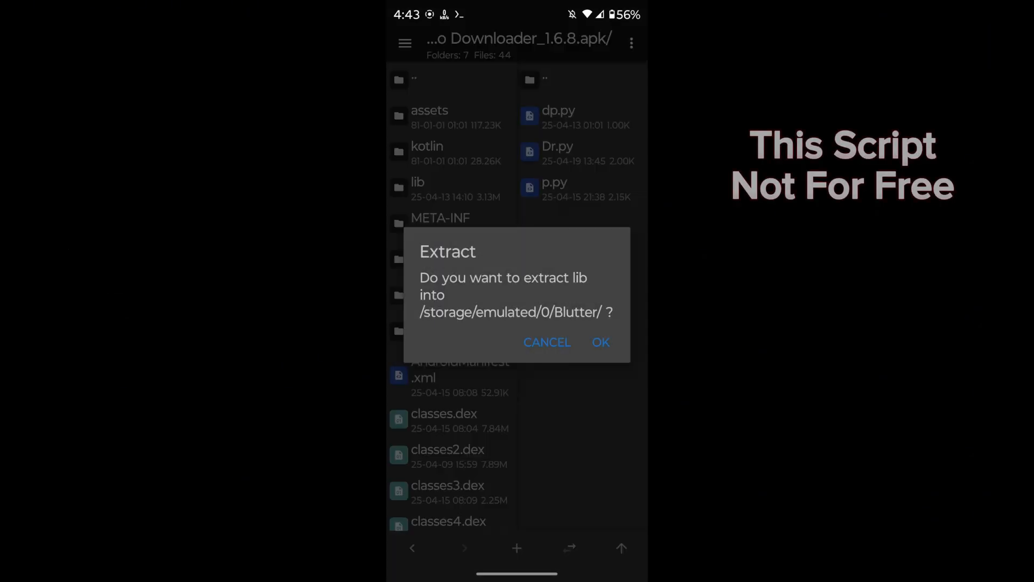
pyautogui.click(600, 342)
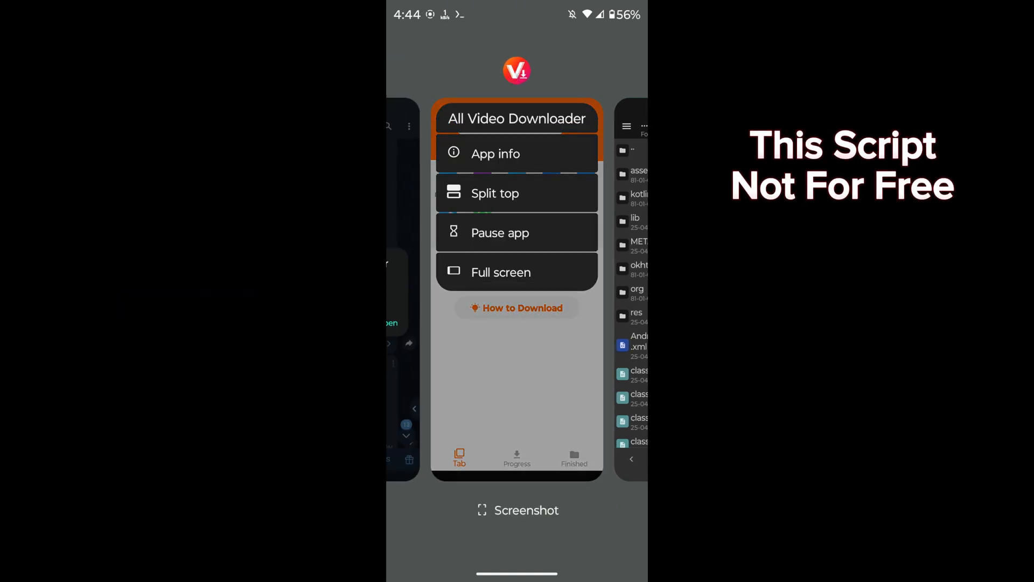
# Uninstall All Video Downloader from its App info page and confirm.
pyautogui.click(496, 154)
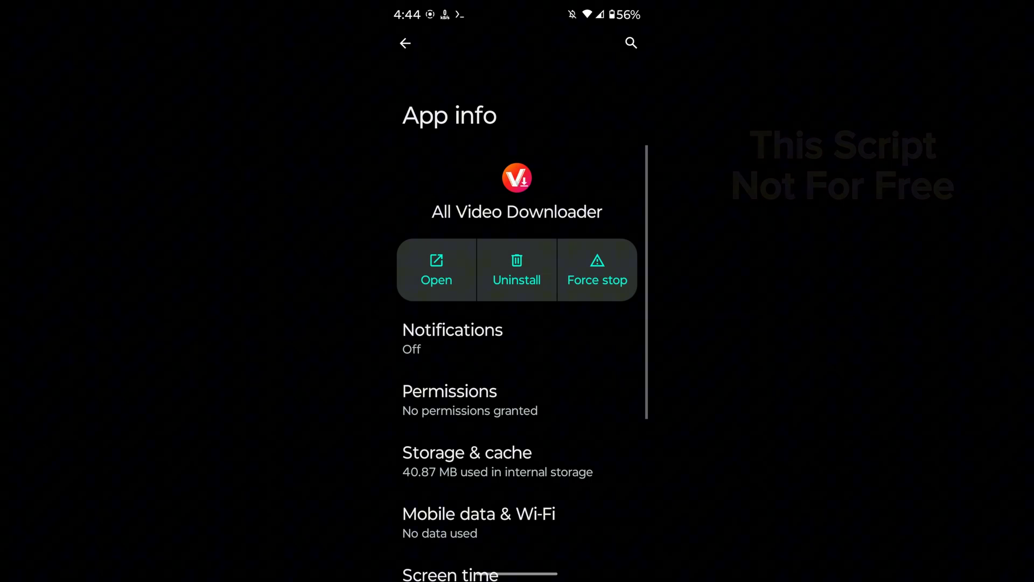
pyautogui.click(516, 269)
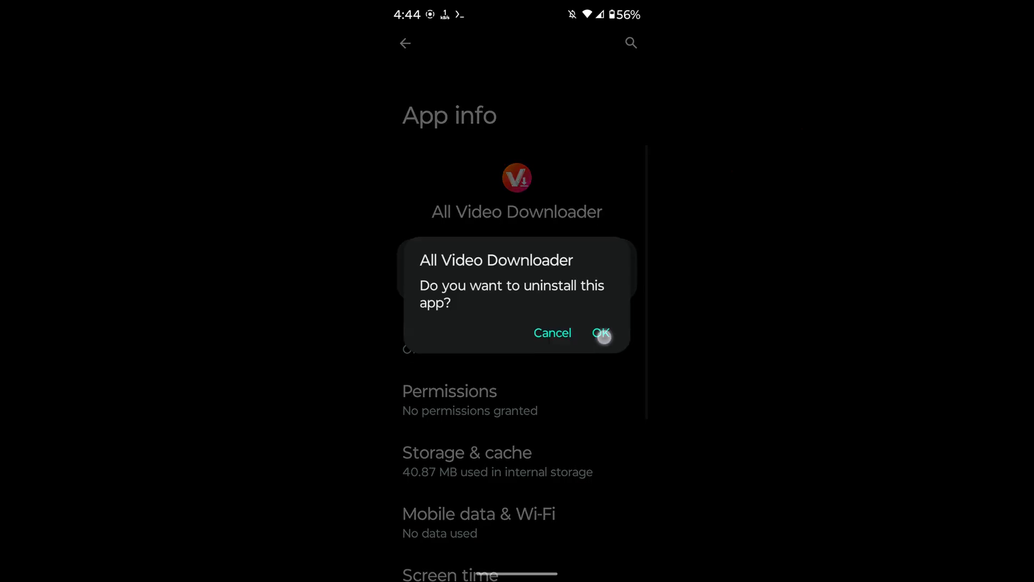
pyautogui.click(600, 333)
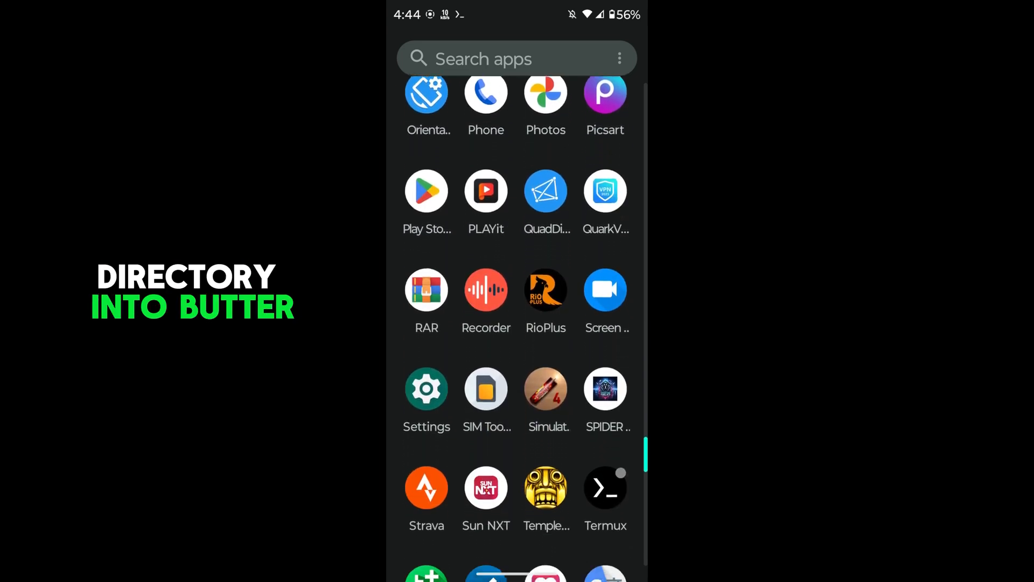
# In Termux, cd into /sdcard/blutter and list its contents with ls.
pyautogui.click(604, 486)
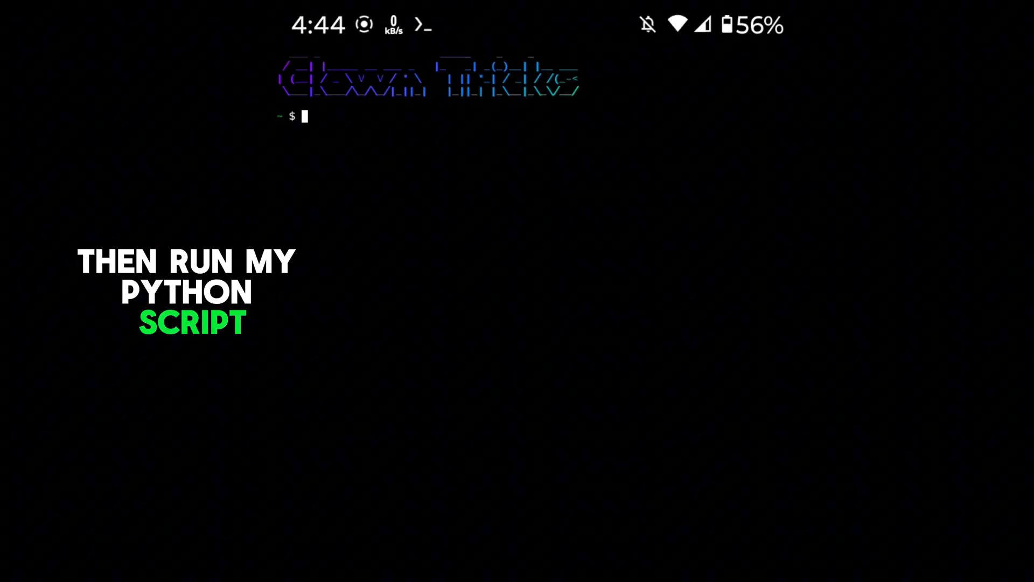
pyautogui.write('cd /')
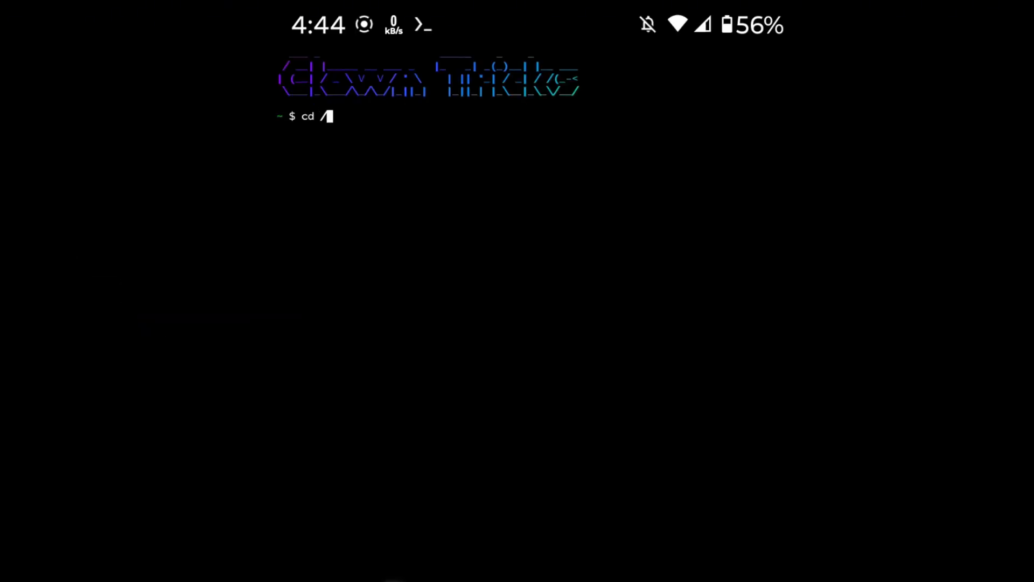
pyautogui.write('sdcard')
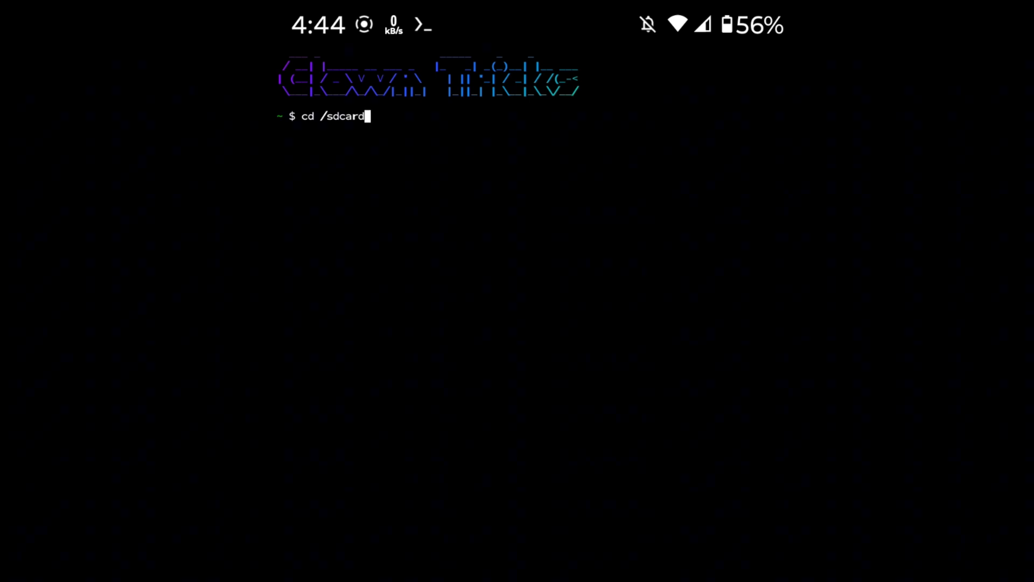
pyautogui.write('/blutter')
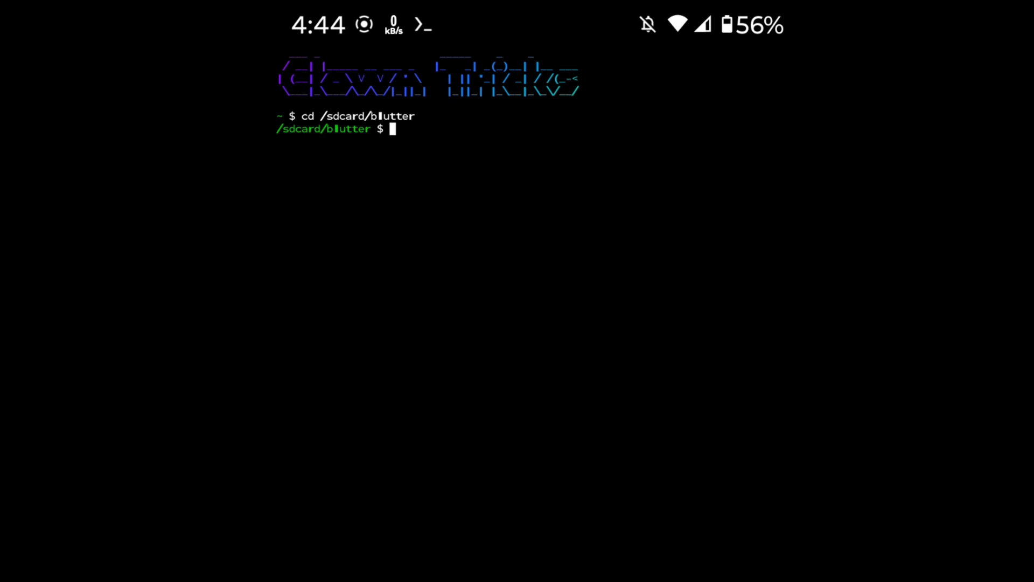
pyautogui.write('ls')
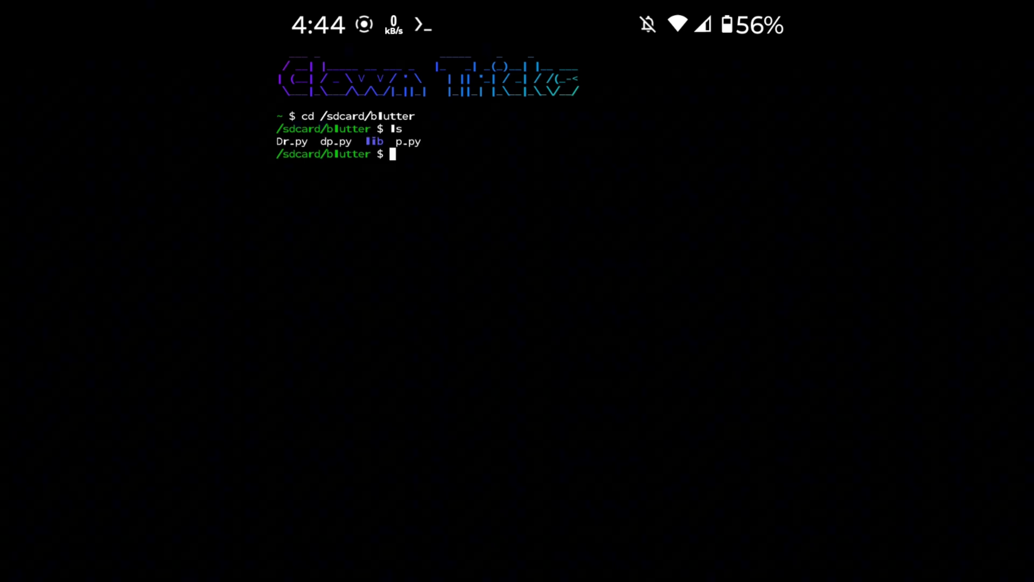
# Run the patching script with python dr.py.
pyautogui.write('p')
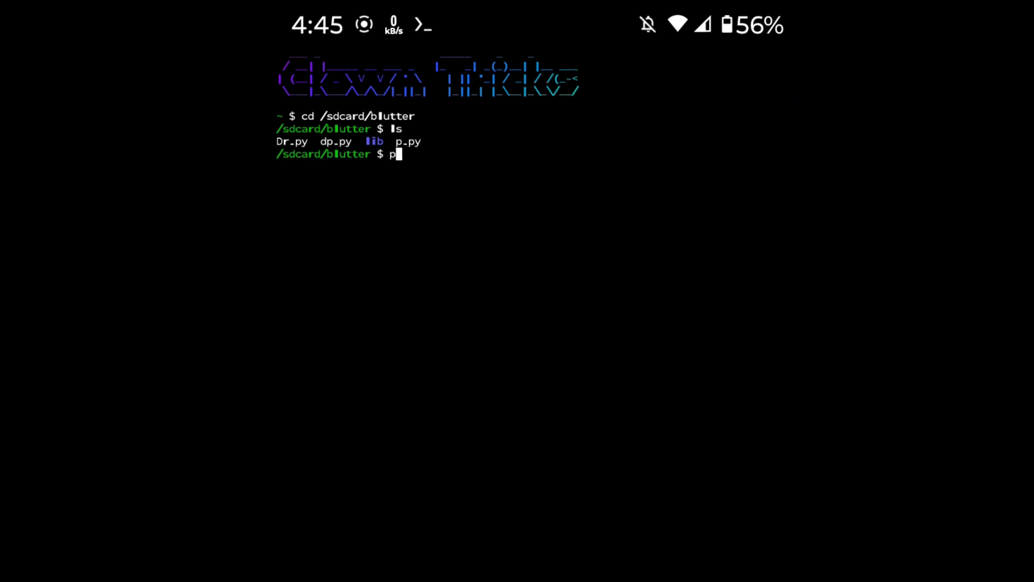
pyautogui.write('ython')
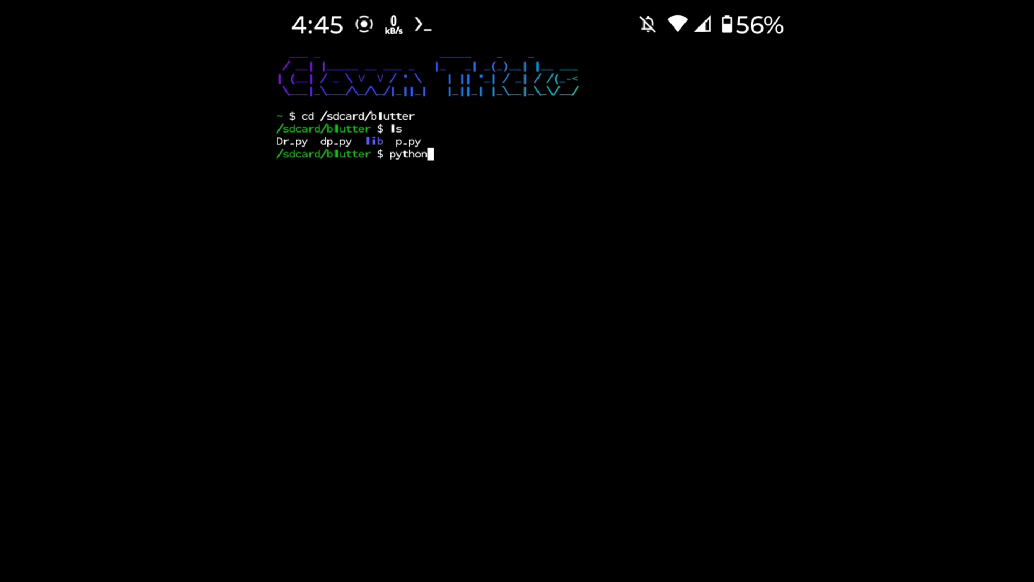
pyautogui.write('dr.')
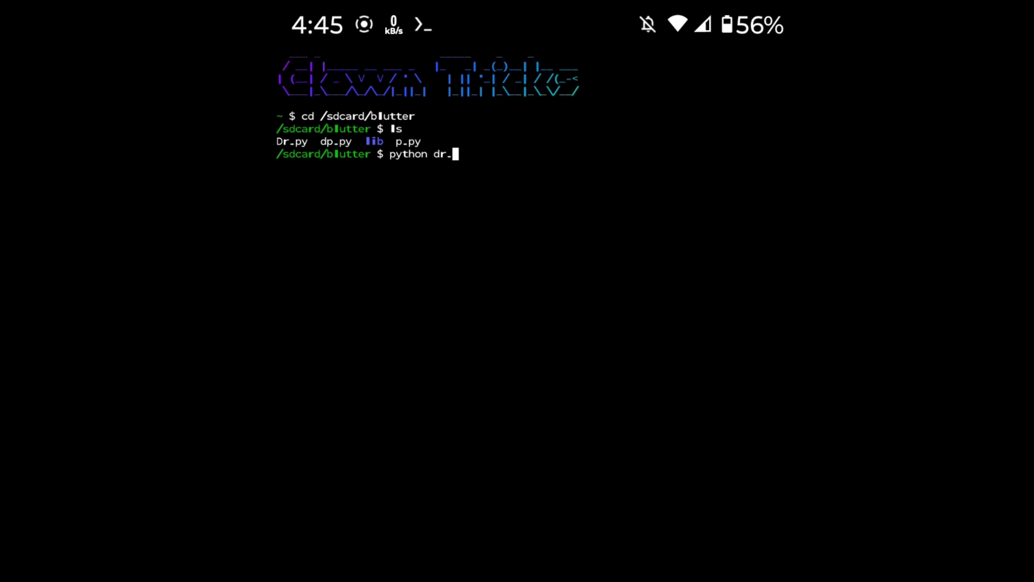
pyautogui.write('py')
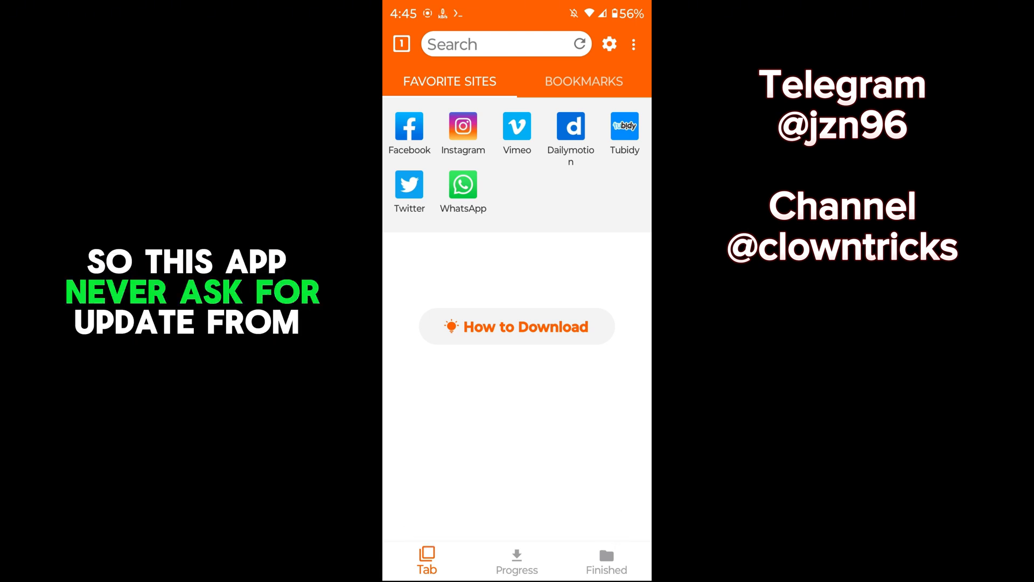
# Check the empty Finished and Progress pages, then return to the Tab home page.
pyautogui.click(604, 560)
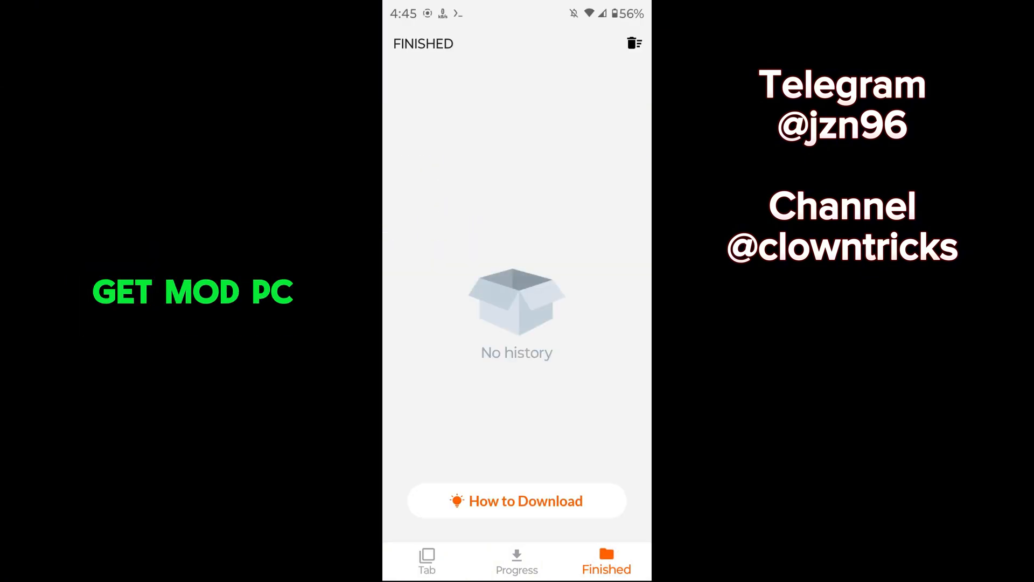
pyautogui.click(516, 560)
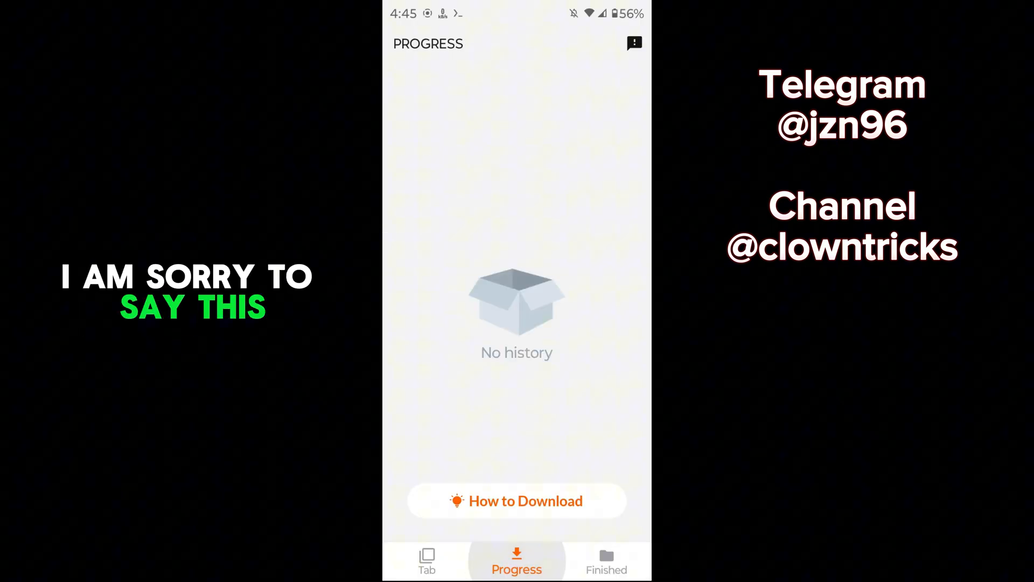
pyautogui.click(427, 561)
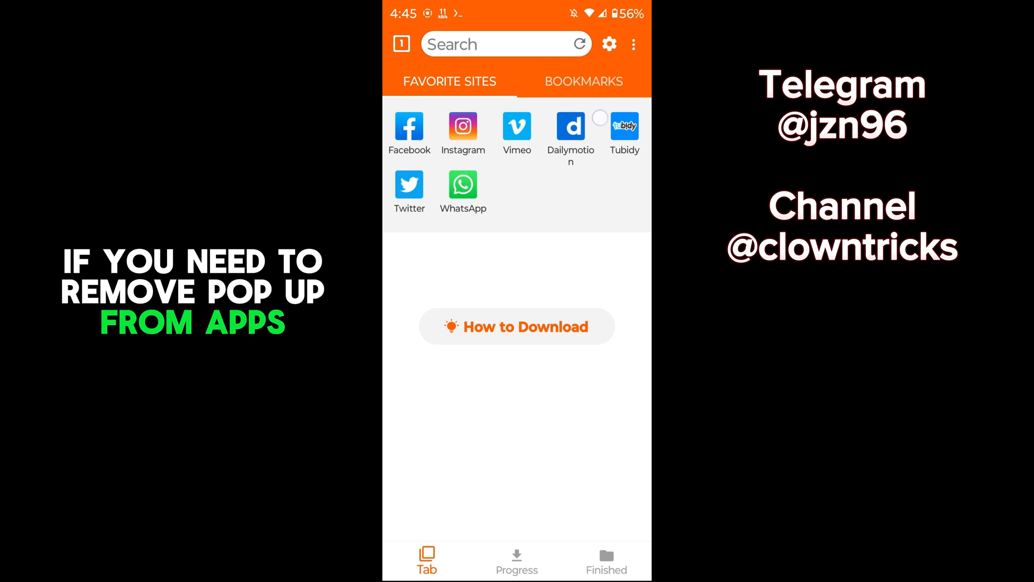